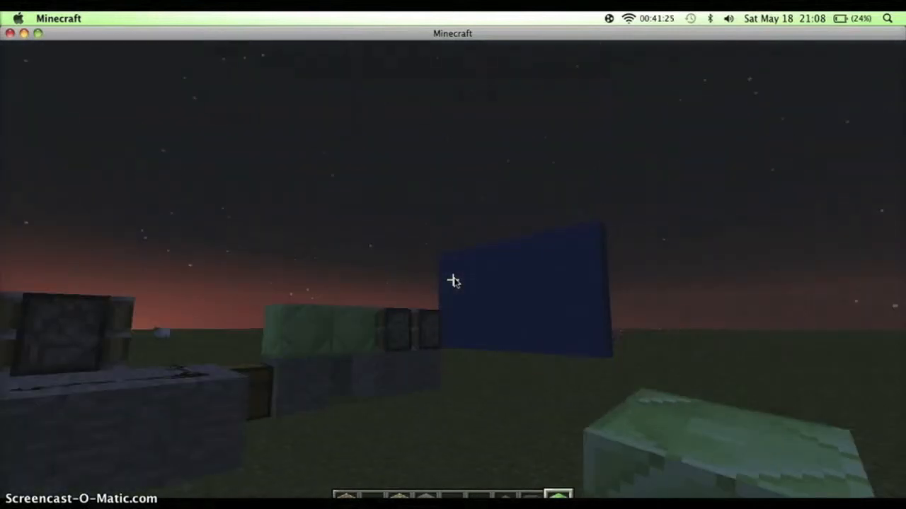
mouse_move(453, 283)
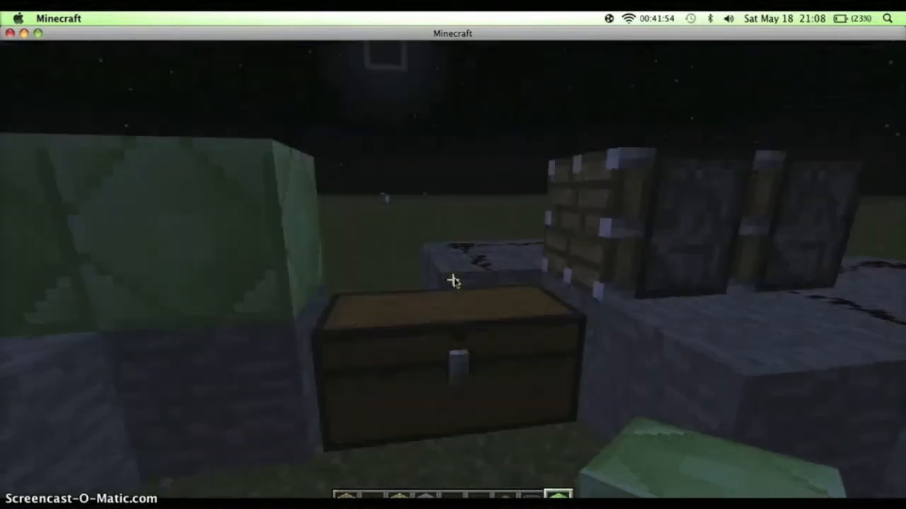
mouse_move(453, 282)
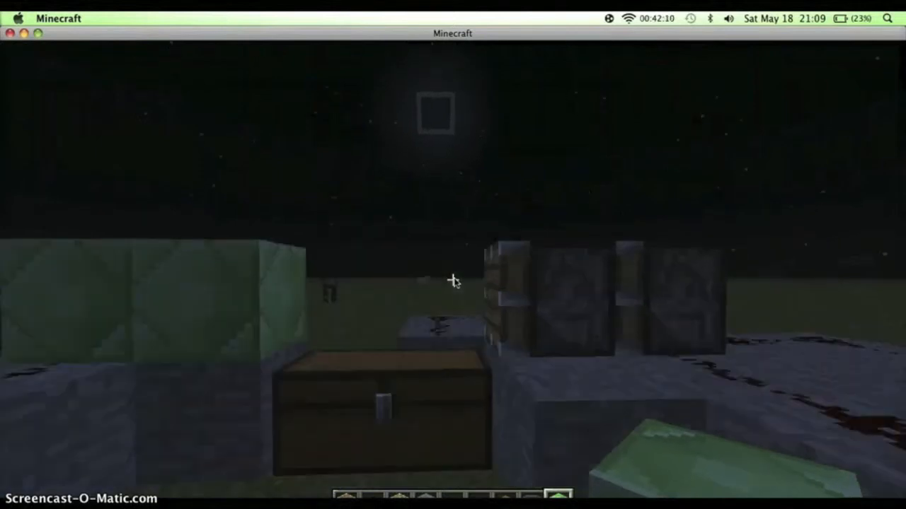
mouse_move(453, 283)
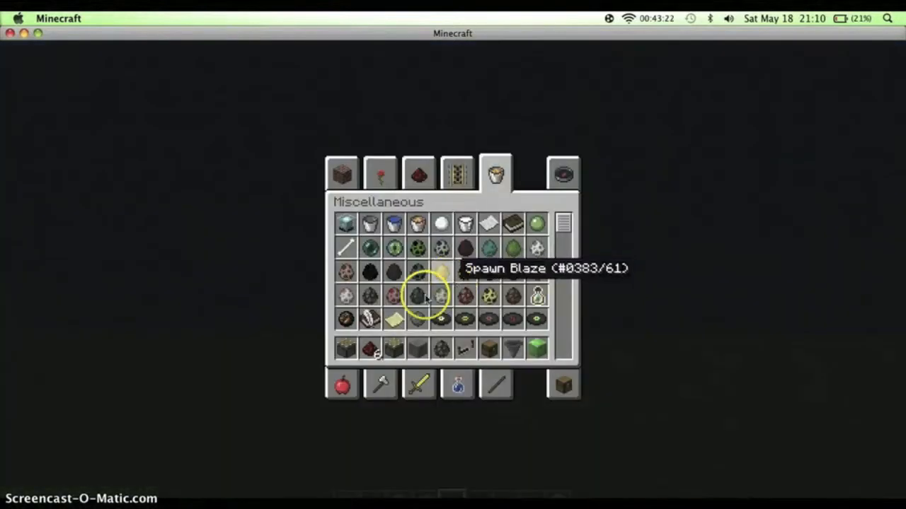
mouse_move(113, 422)
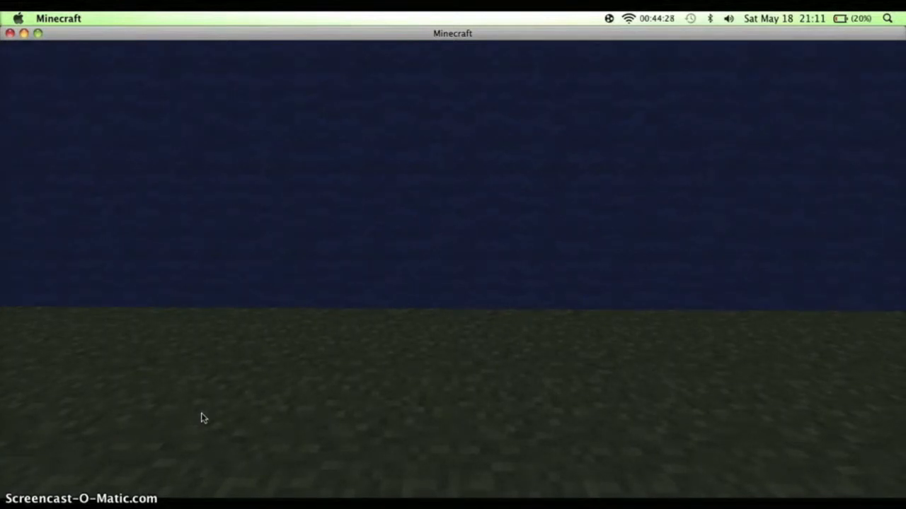
- Take a cow spawn egg from the creative Miscellaneous items and spawn a cow by the blue wall
key(e)
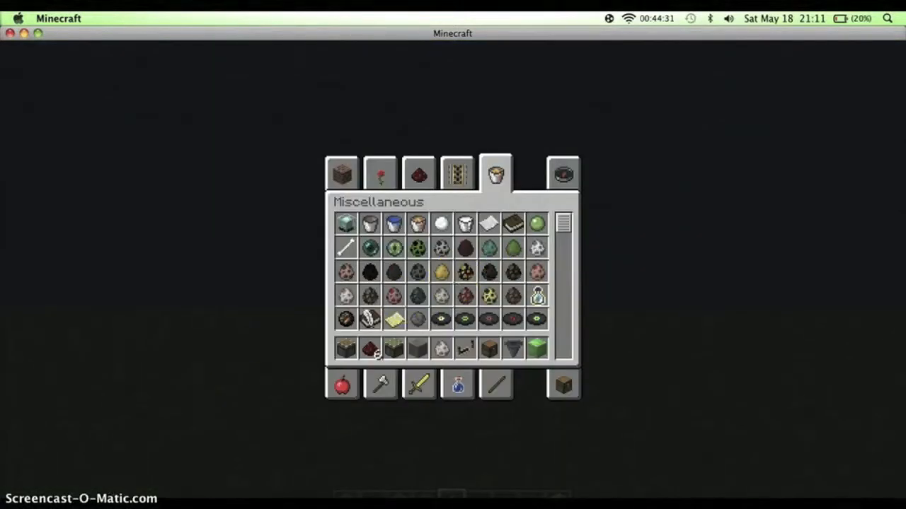
mouse_move(441, 348)
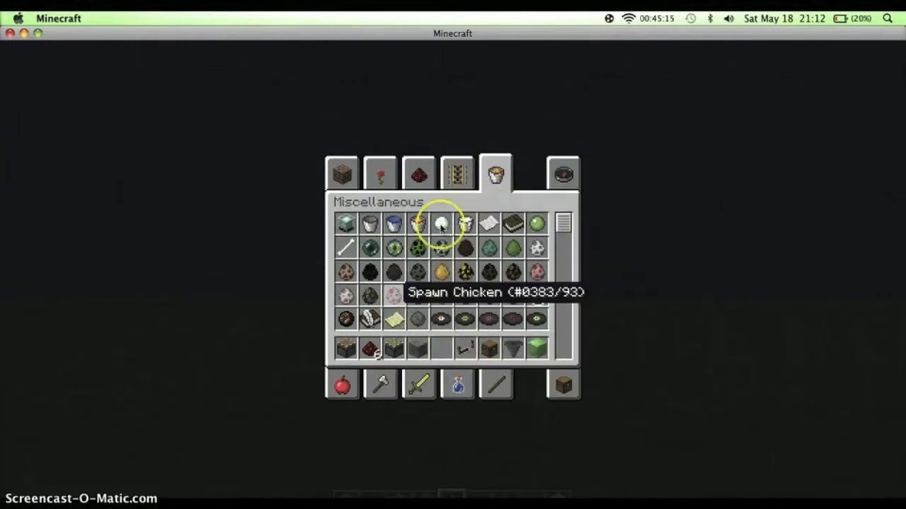
mouse_move(30, 481)
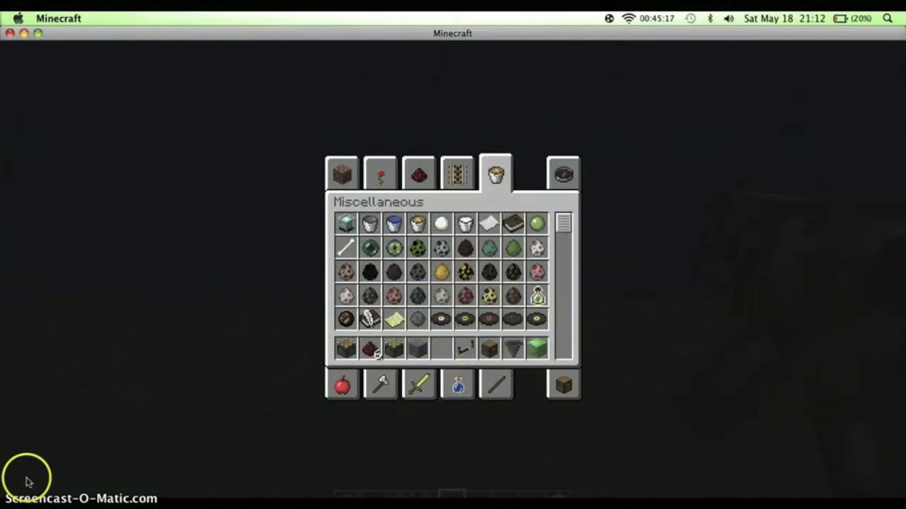
key(Escape)
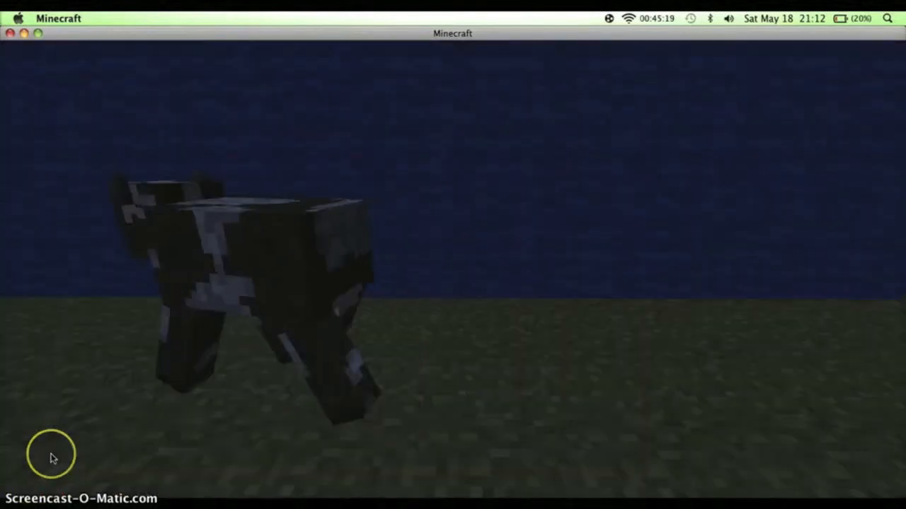
key(e)
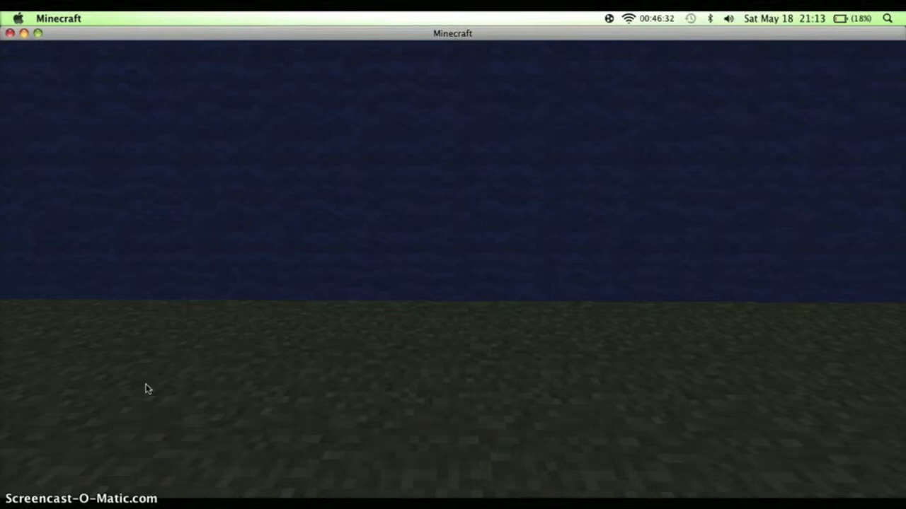
- Walk back from the blue wall to the locker vault with its lever and redstone torches
key(e)
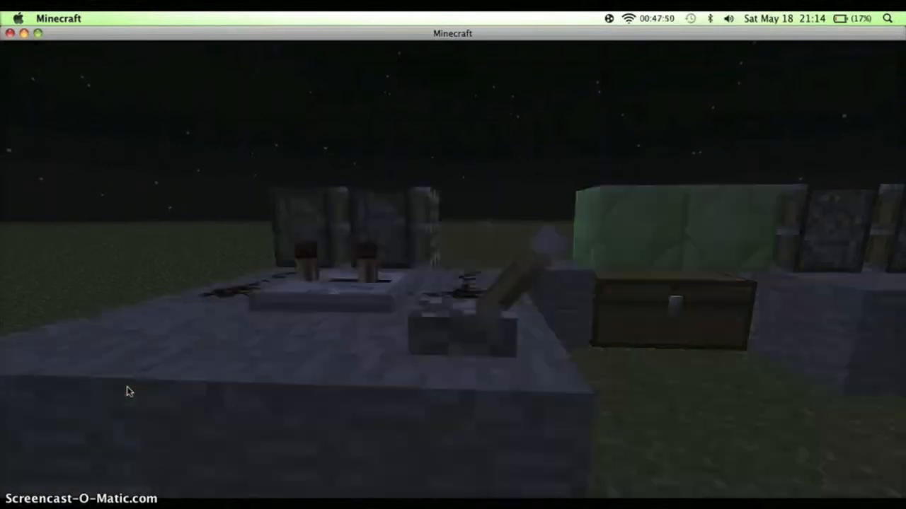
- Flip the lever, watch the chest between the piston doors until daylight, then reopen the creative inventory
click(127, 389)
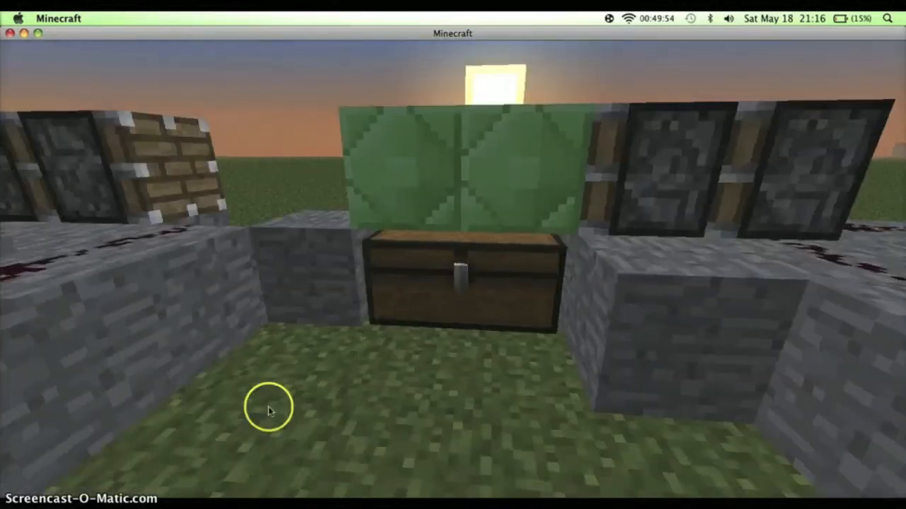
key(e)
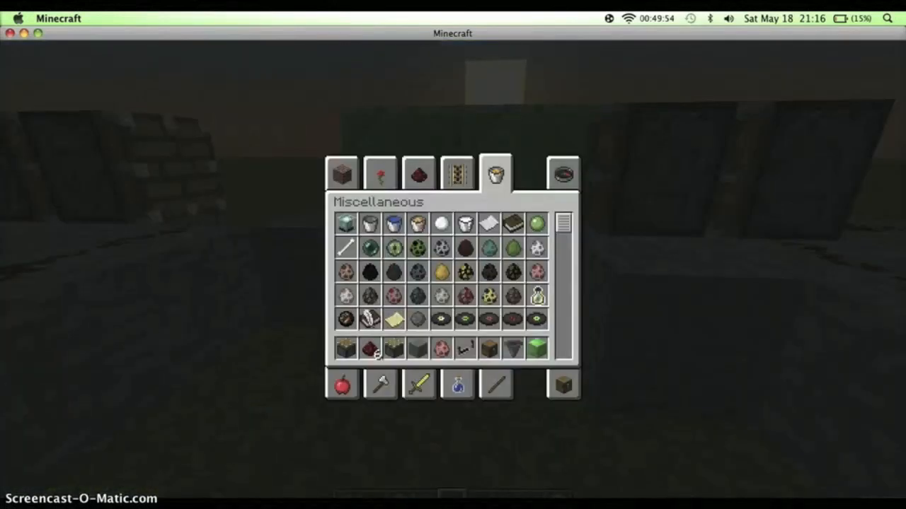